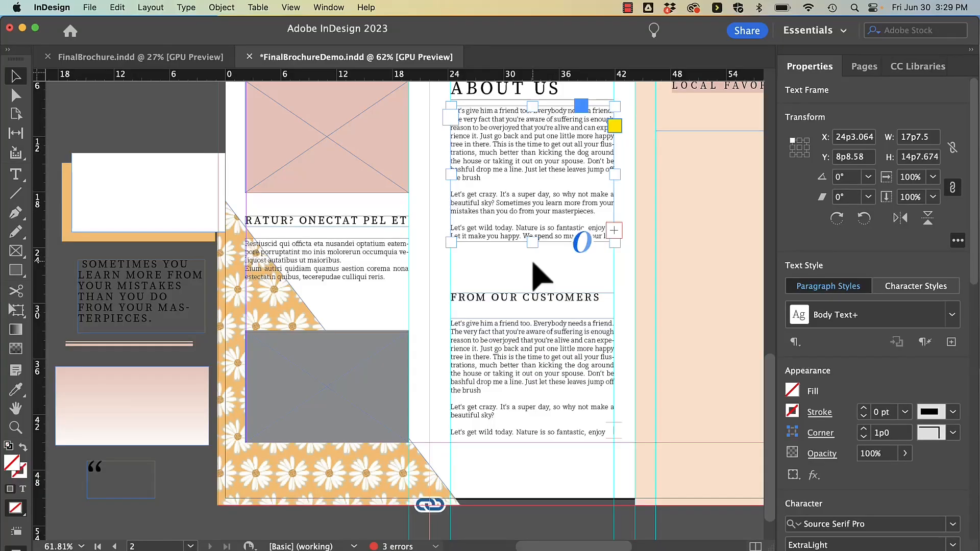
# Step: Move the 'Sometimes you learn more from your mistakes' quote over From Our Customers and select it
pyautogui.click(534, 269)
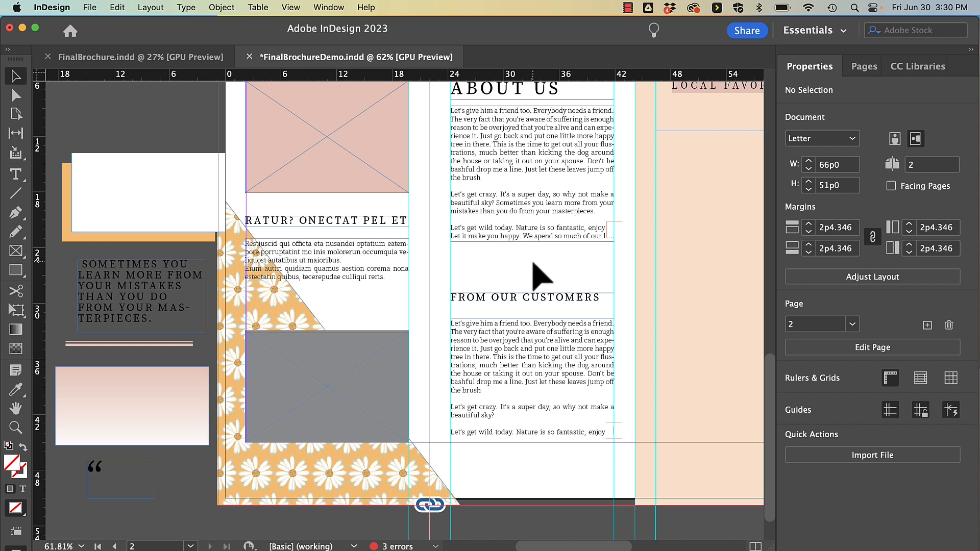
pyautogui.moveTo(539, 278)
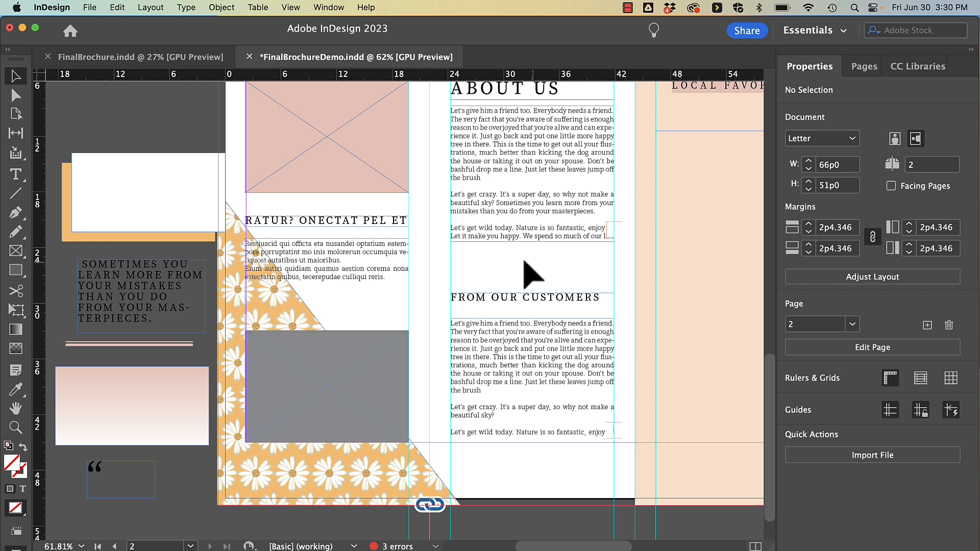
pyautogui.moveTo(178, 294)
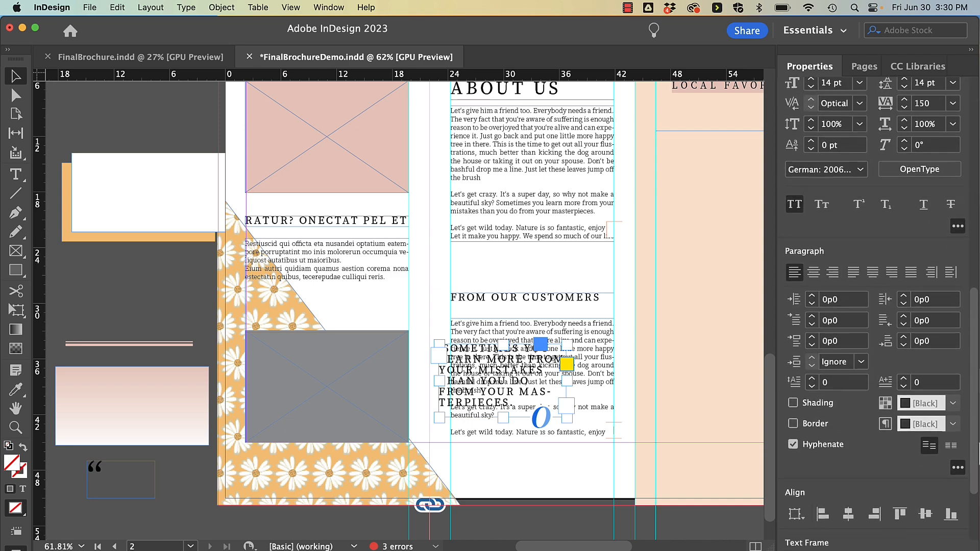
pyautogui.scroll(-3)
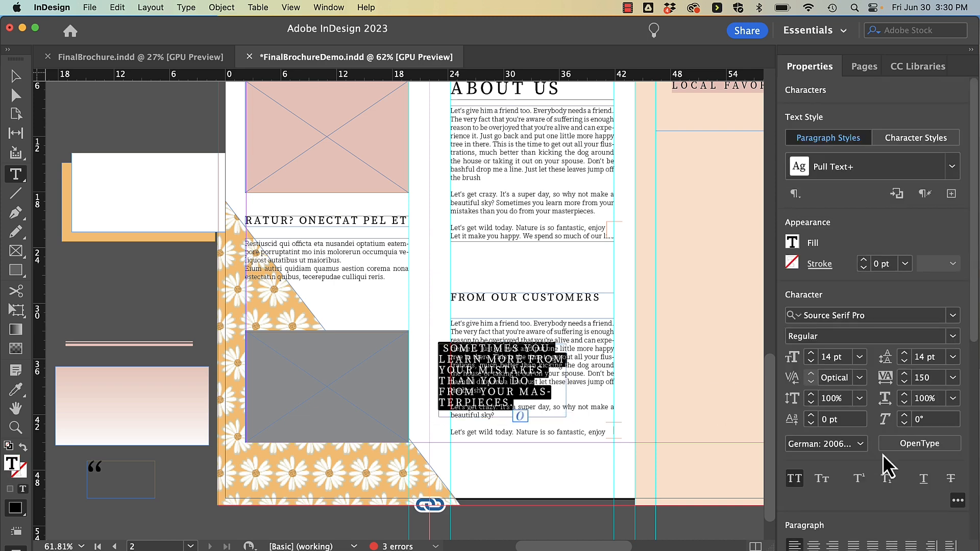
pyautogui.scroll(-3)
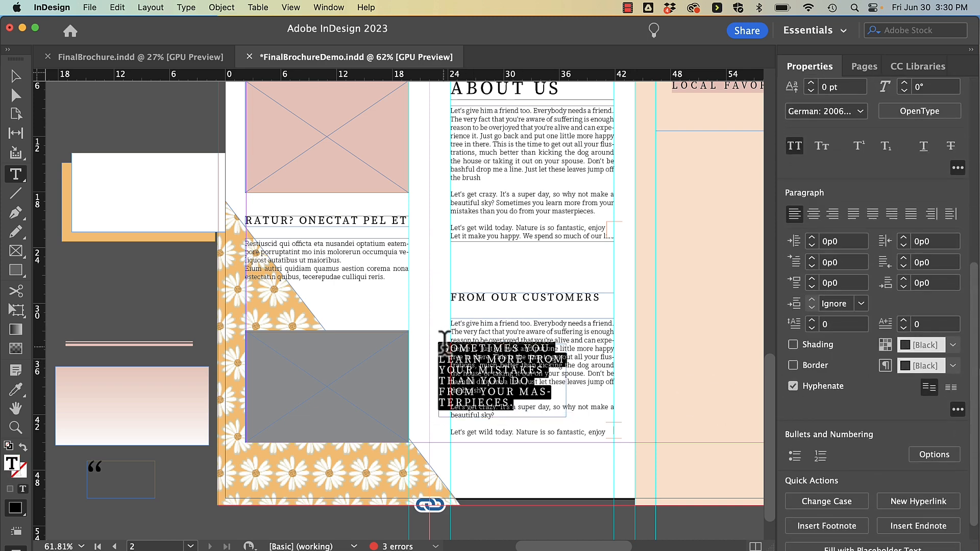
pyautogui.click(197, 194)
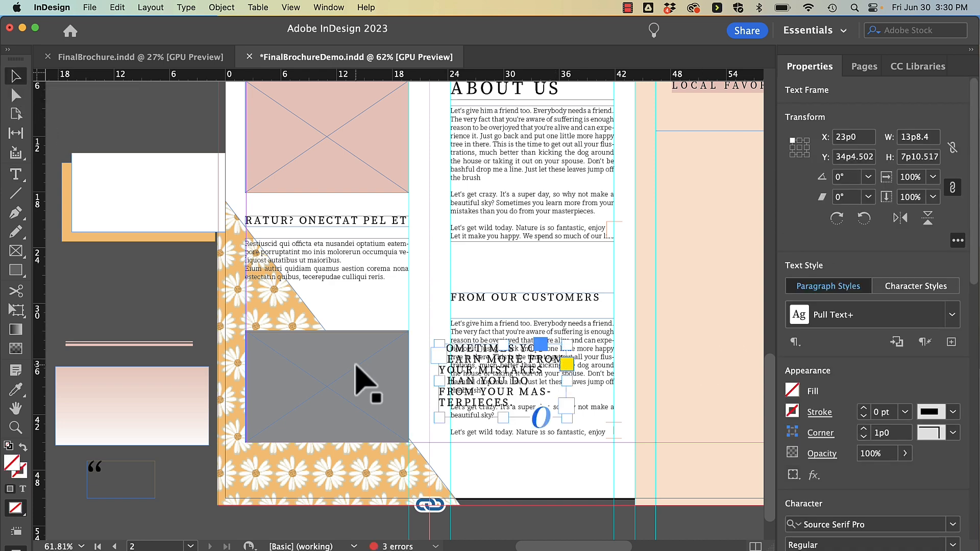
pyautogui.moveTo(393, 372)
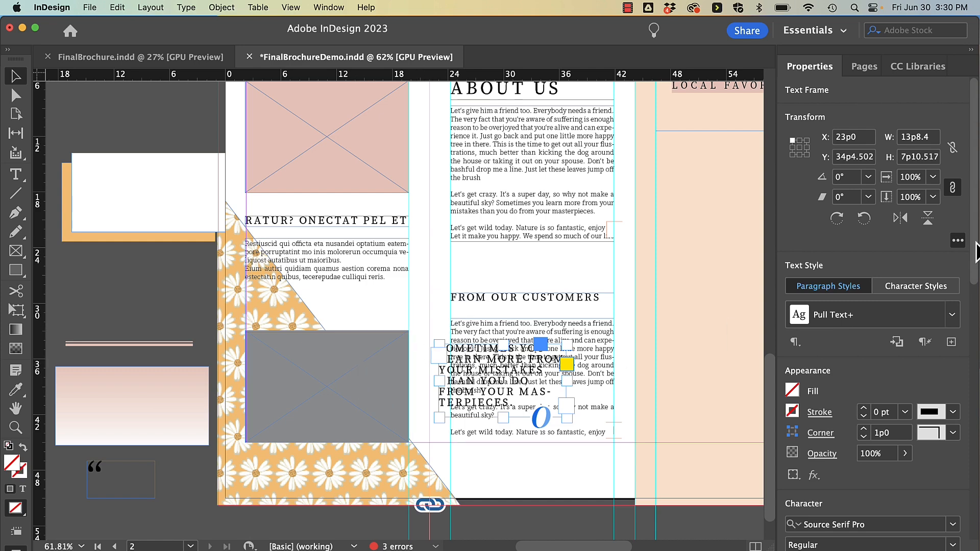
# Step: Apply Wrap Around Bounding Box to the pull quote with linked 0p6 offsets
pyautogui.click(329, 7)
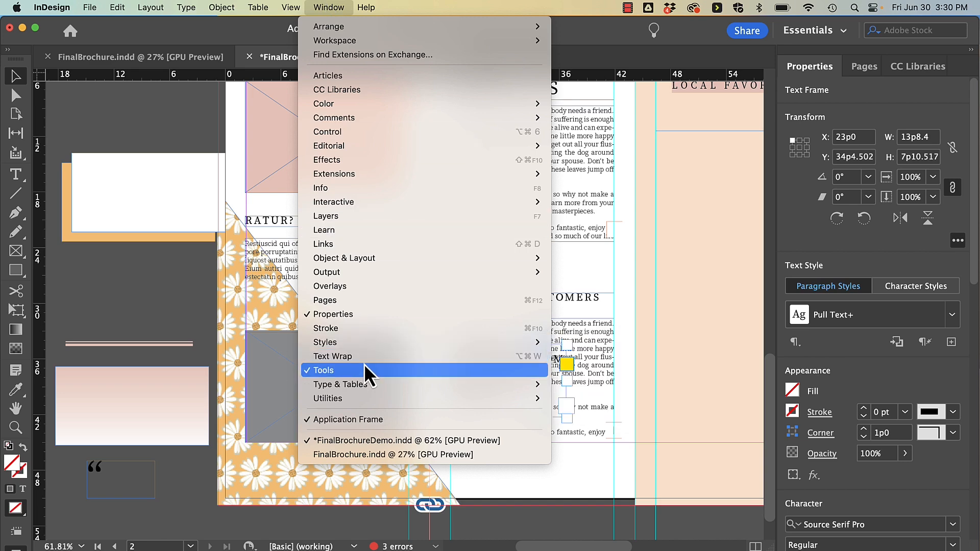
pyautogui.click(333, 356)
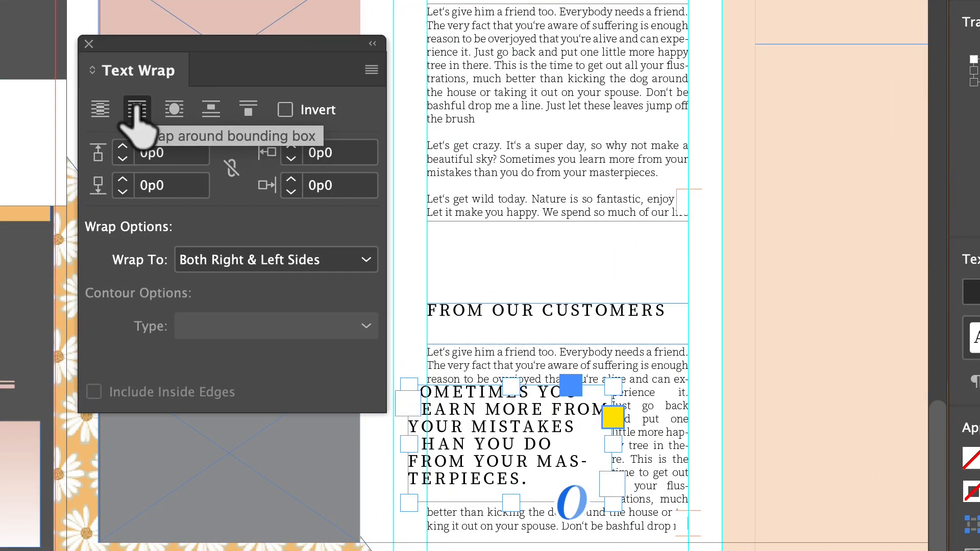
pyautogui.moveTo(139, 128)
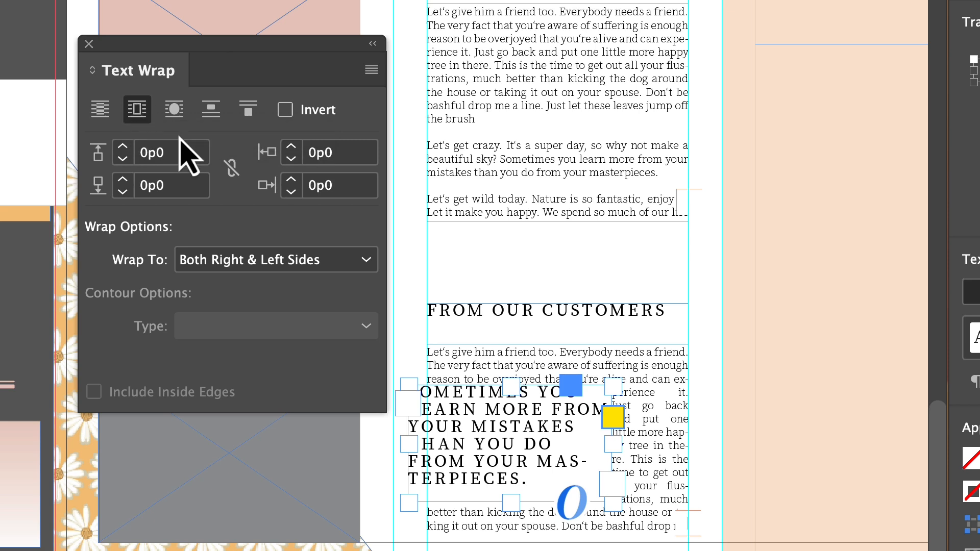
pyautogui.click(159, 152)
pyautogui.write('6')
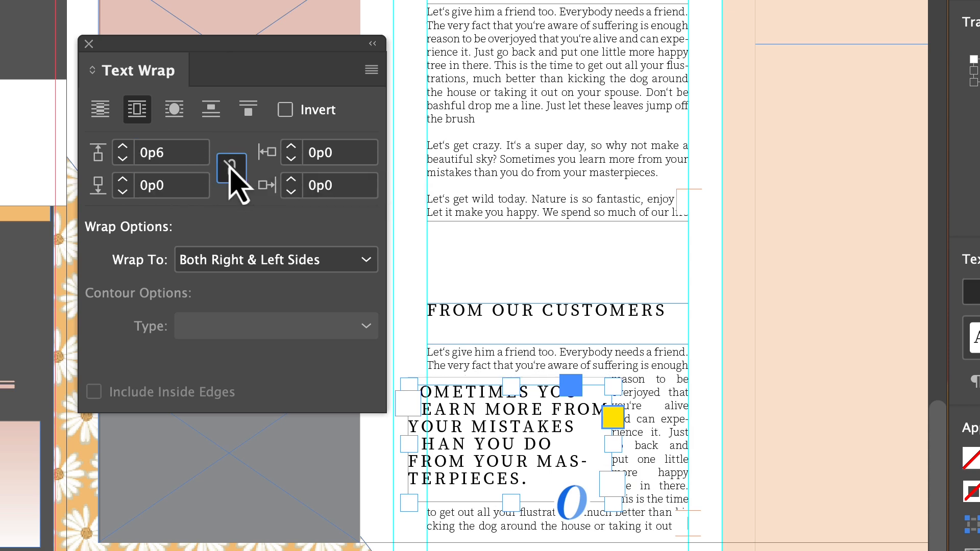
pyautogui.click(231, 168)
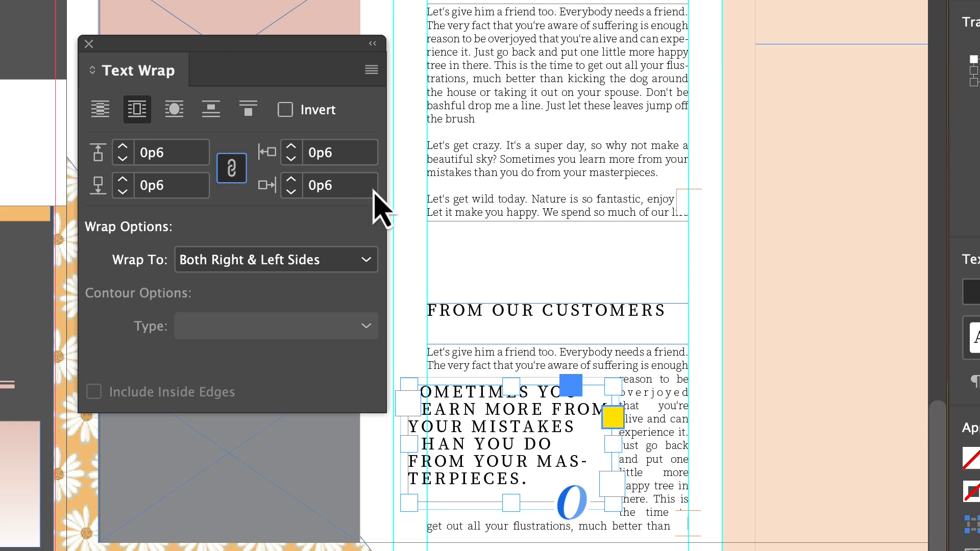
pyautogui.moveTo(369, 200)
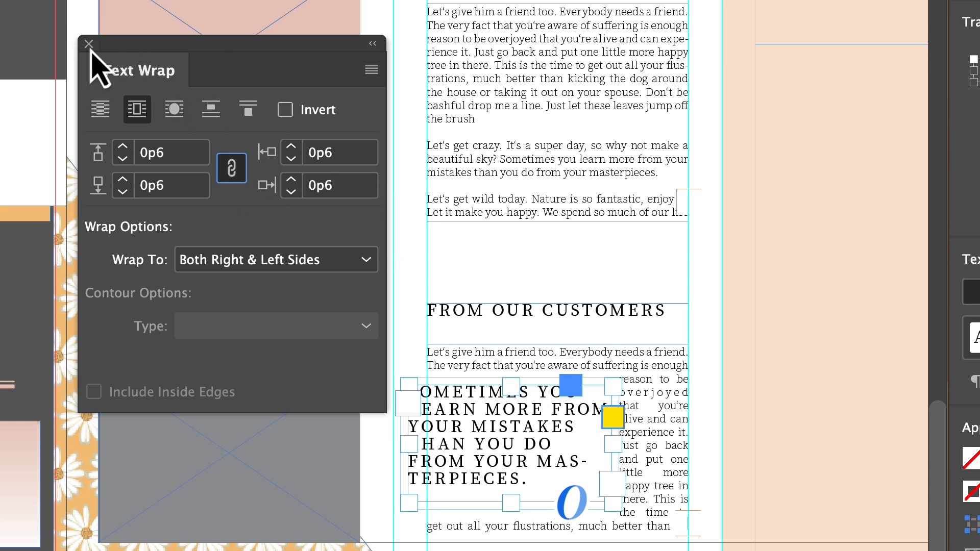
pyautogui.click(89, 44)
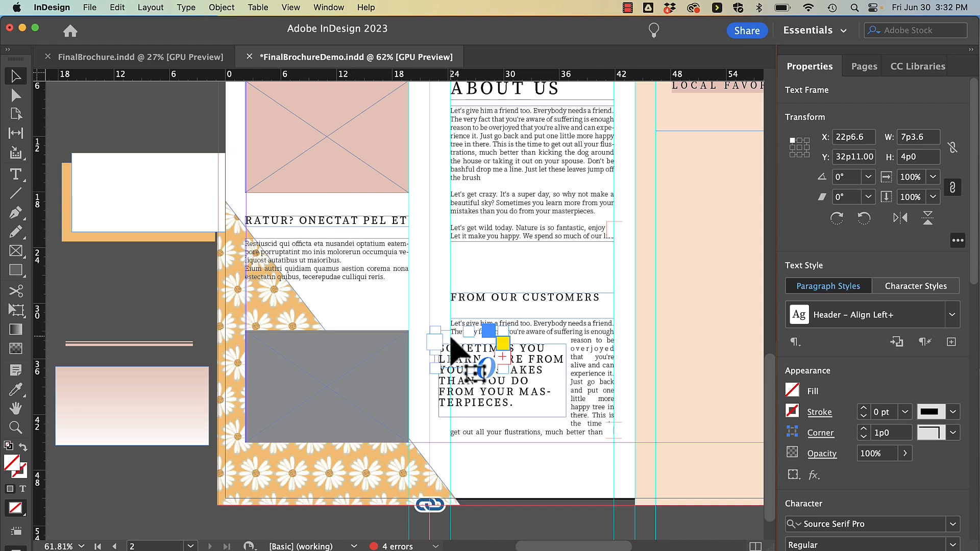
# Step: Turn on Ignore Text Wrap in the quote mark frame's Text Frame Options
pyautogui.click(221, 6)
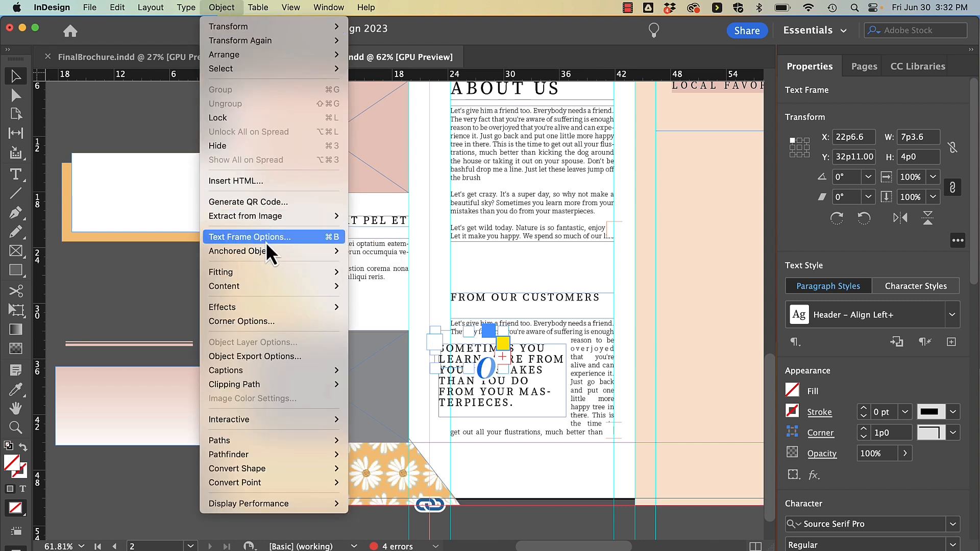
pyautogui.click(248, 237)
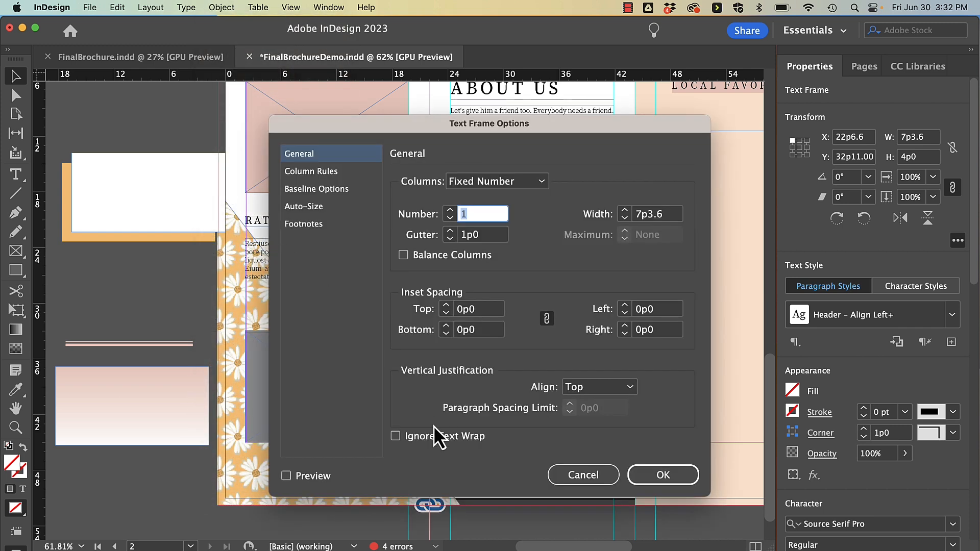
pyautogui.click(395, 436)
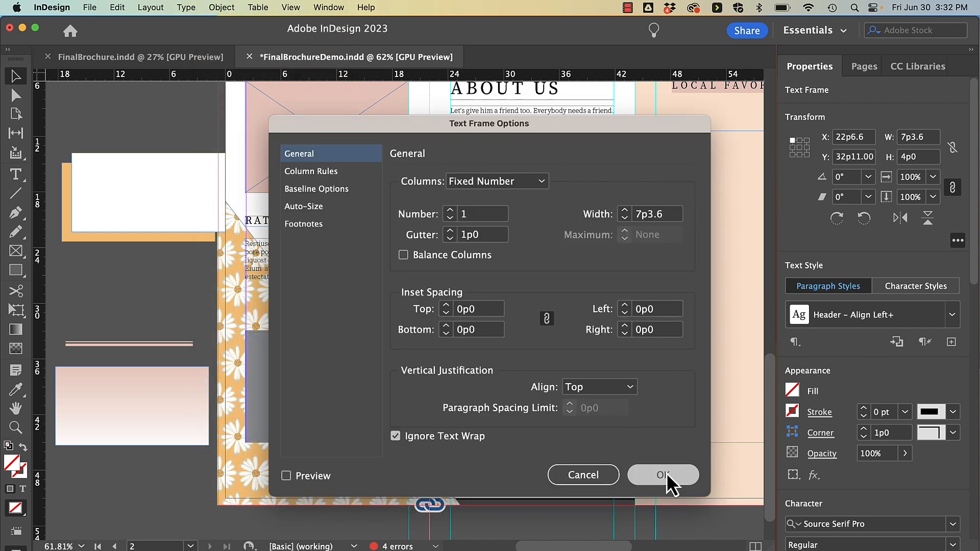
pyautogui.click(662, 475)
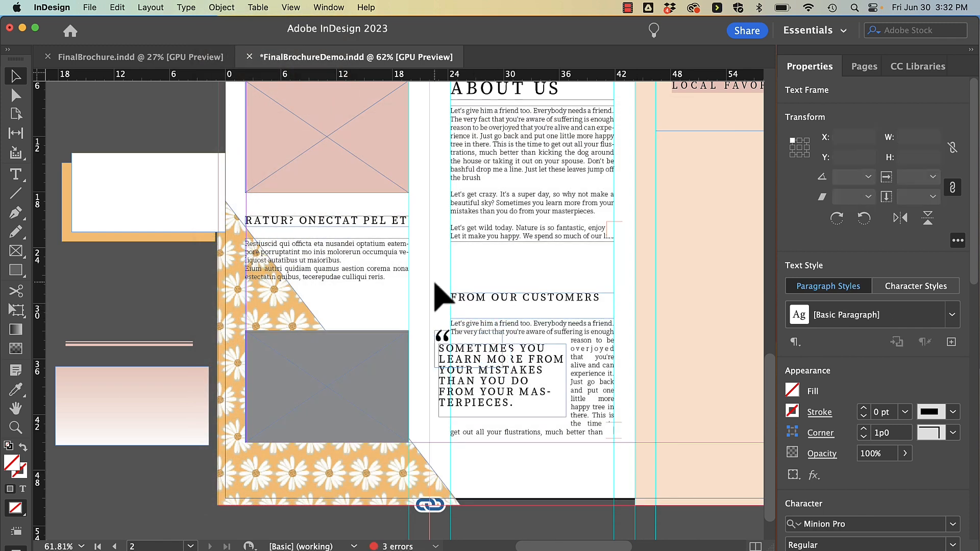
pyautogui.click(533, 428)
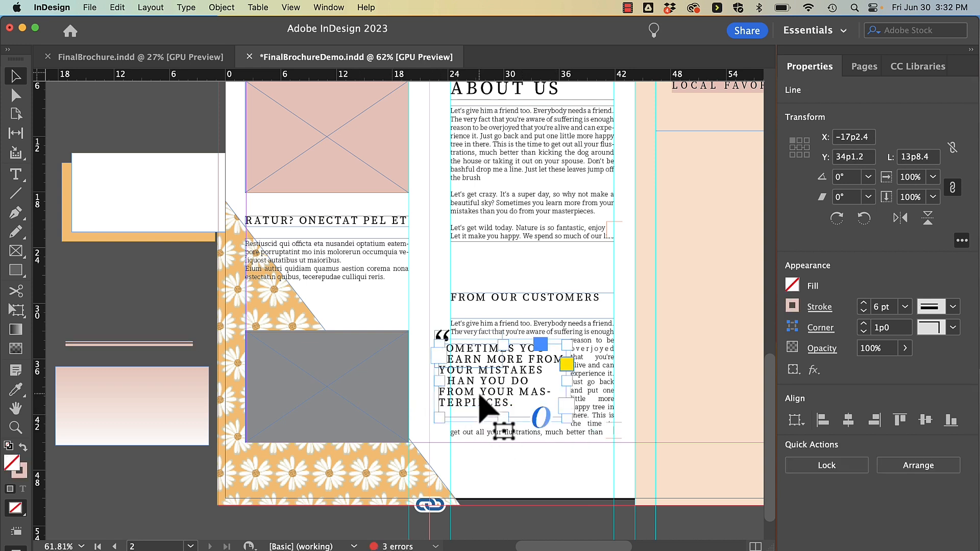
# Step: Highlight the pull quote text with the Type tool for styling
pyautogui.doubleClick(494, 372)
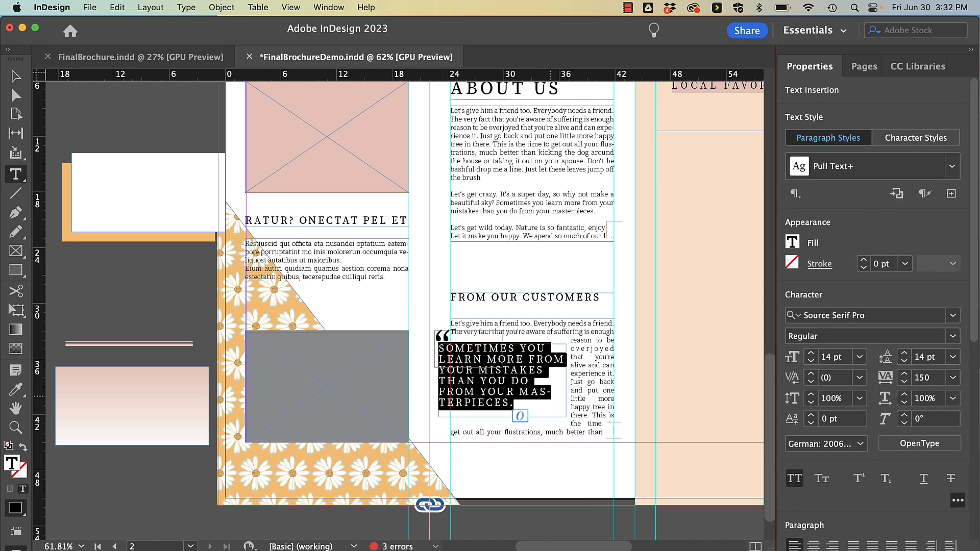
pyautogui.click(845, 377)
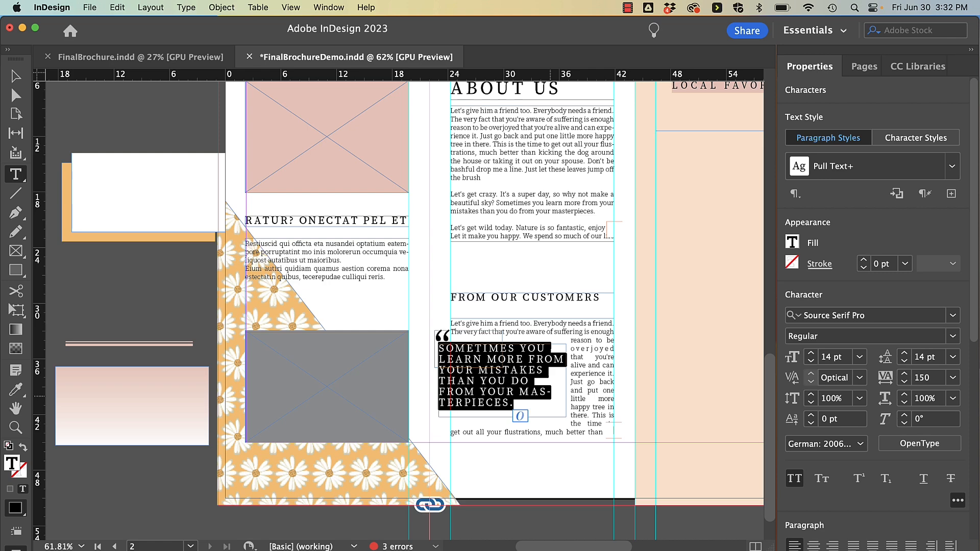
pyautogui.click(328, 7)
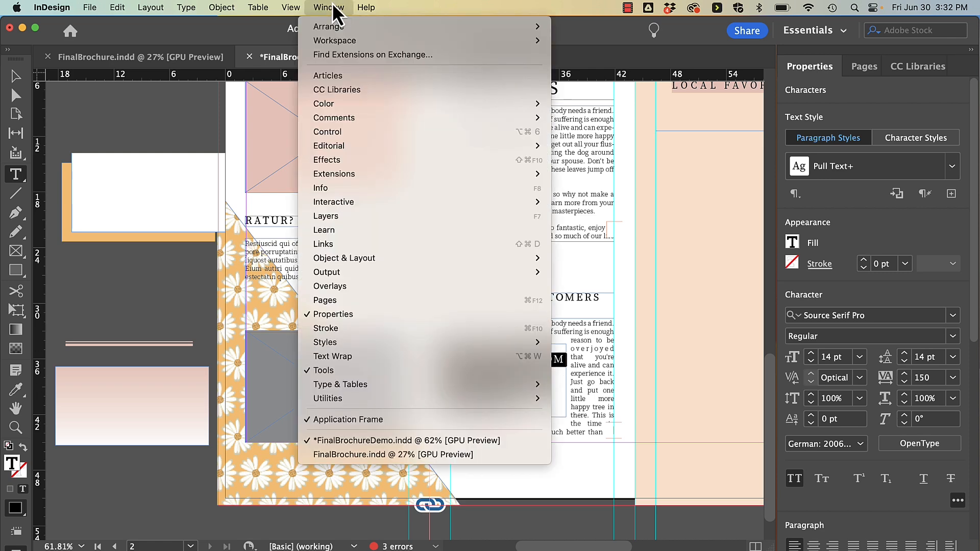
pyautogui.moveTo(340, 384)
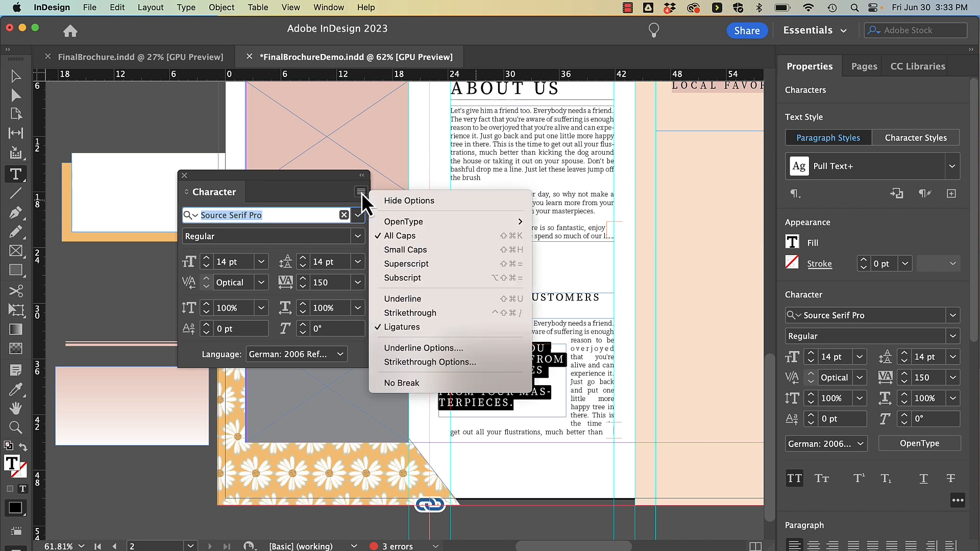
pyautogui.moveTo(423, 348)
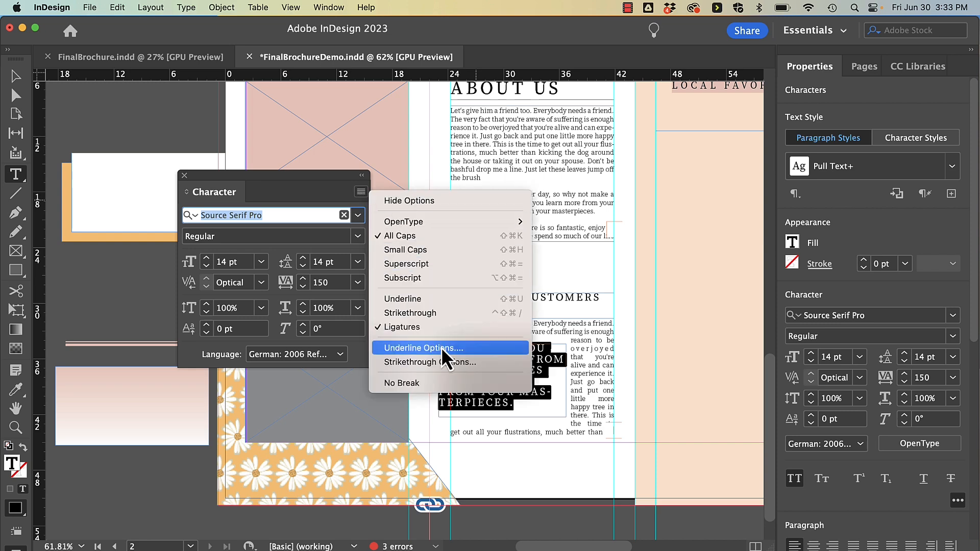
# Step: Open Underline Options from the Character panel menu
pyautogui.click(422, 348)
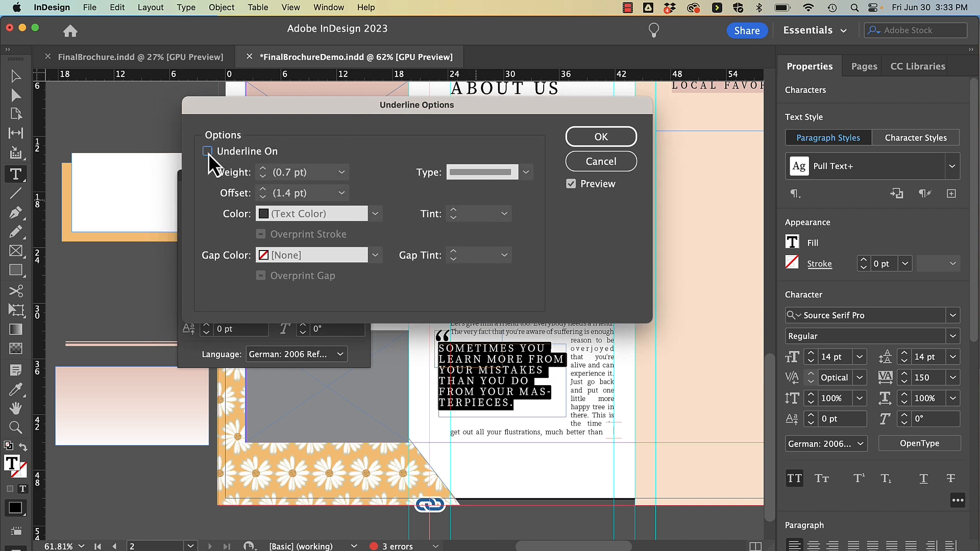
# Step: Enable a solid 15 pt underline, offset −4 pt, in pale pink C=6 M=23 Y=20 K=0
pyautogui.click(207, 151)
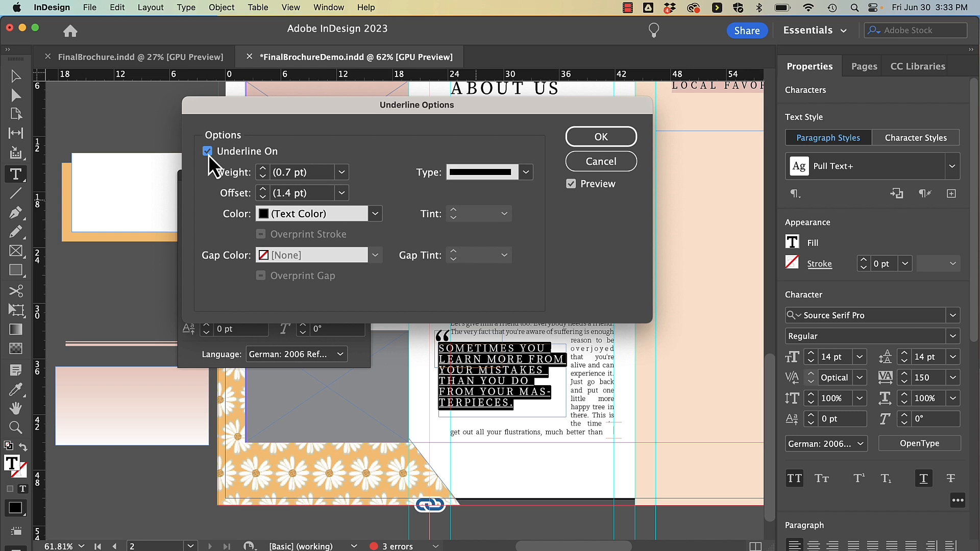
pyautogui.click(342, 172)
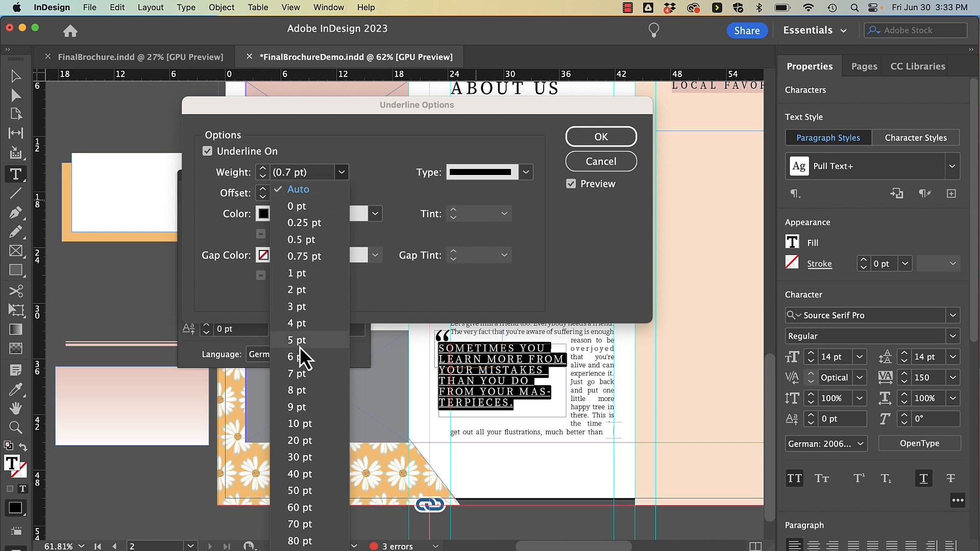
pyautogui.click(299, 441)
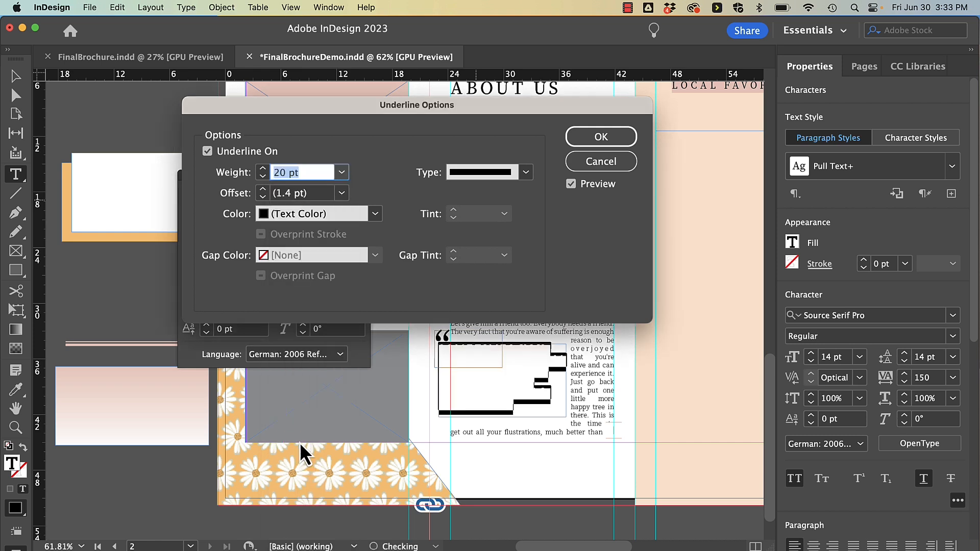
pyautogui.moveTo(355, 184)
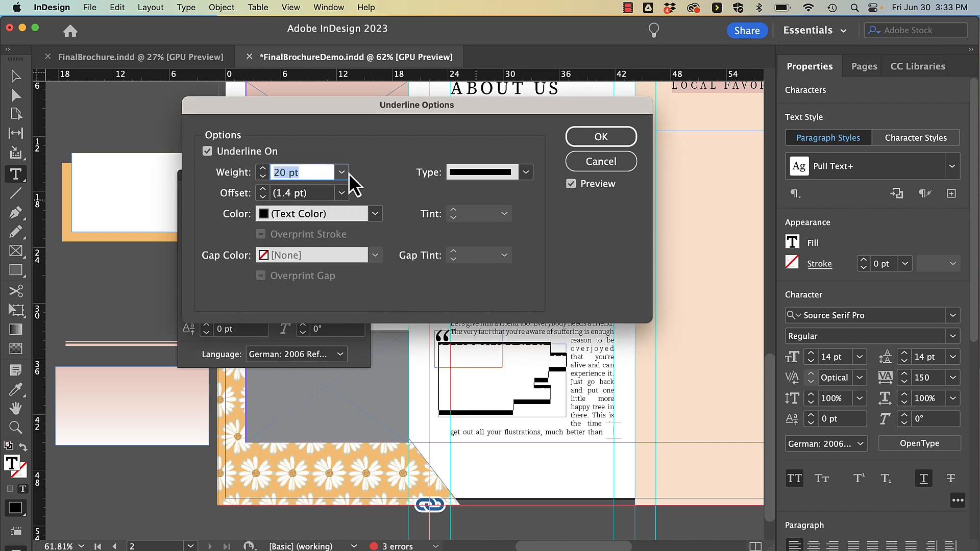
pyautogui.click(341, 172)
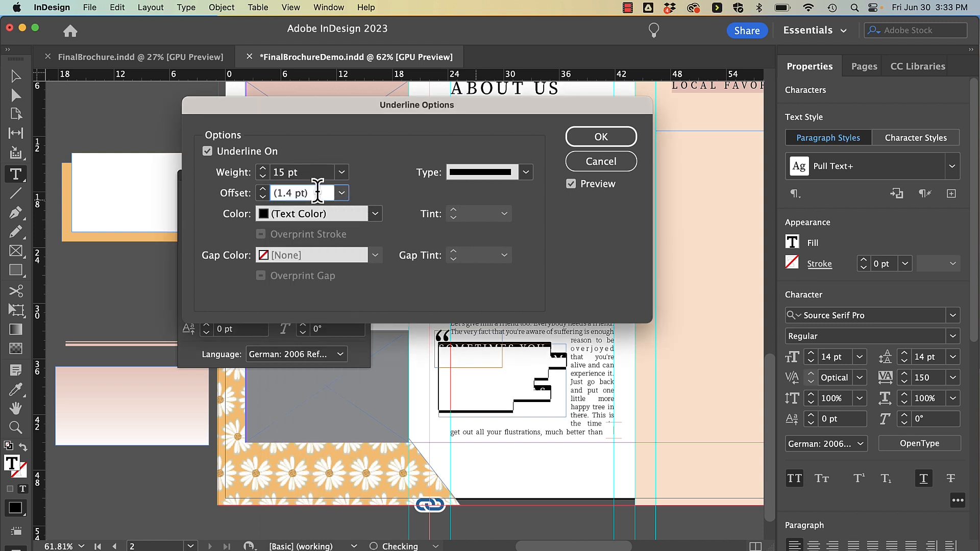
pyautogui.tripleClick(291, 192)
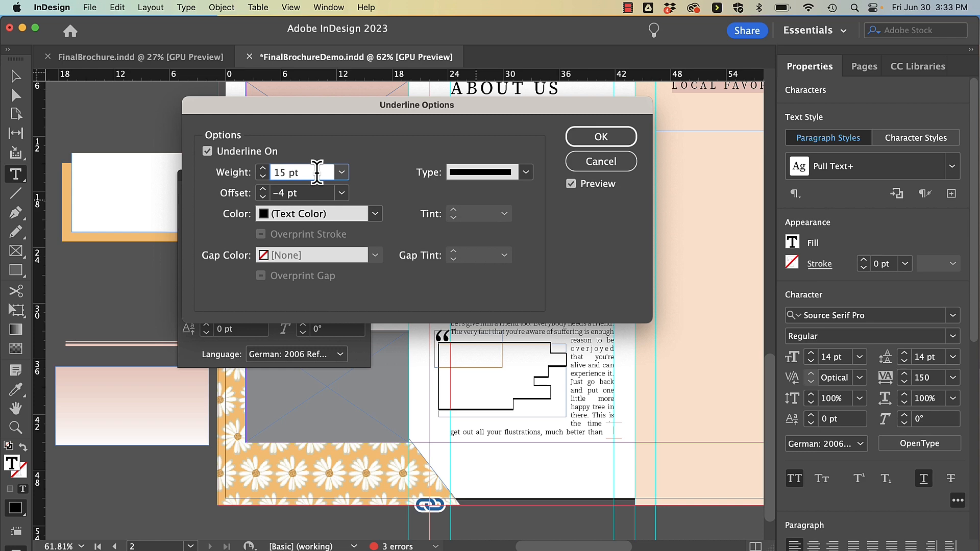
pyautogui.click(374, 214)
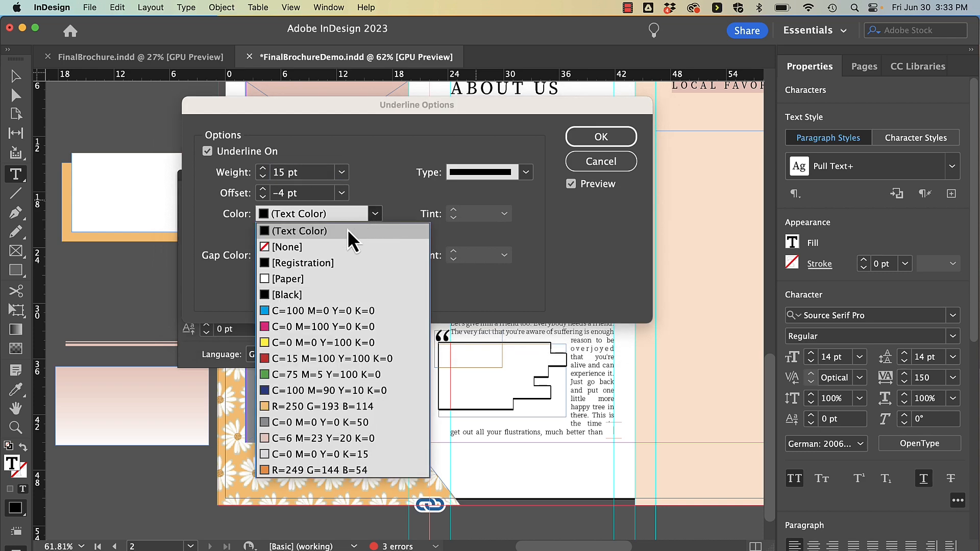
pyautogui.click(319, 436)
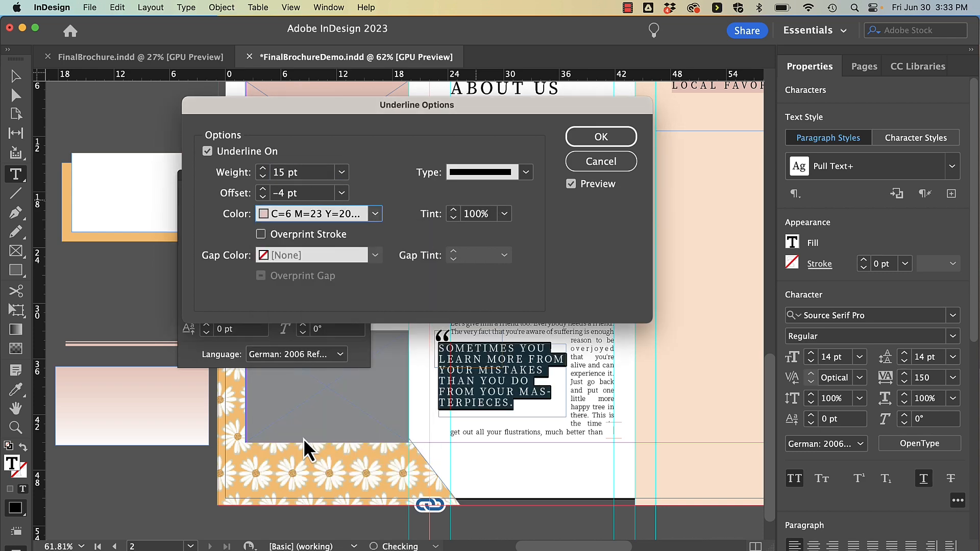
pyautogui.moveTo(450, 243)
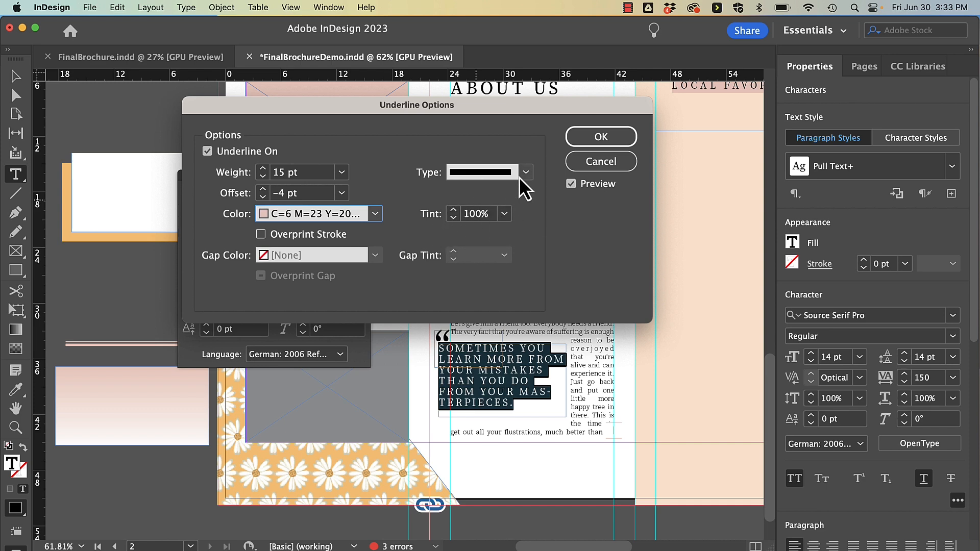
pyautogui.click(523, 172)
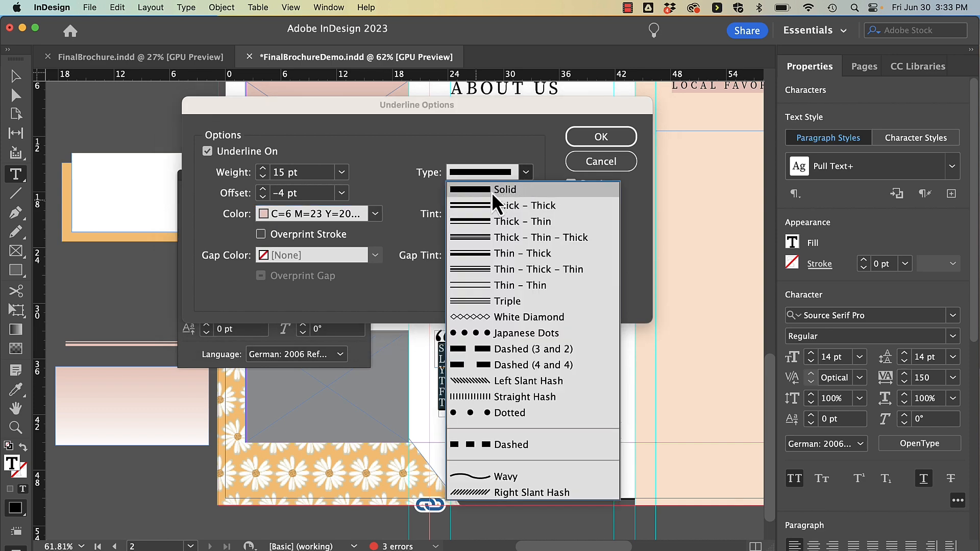
pyautogui.click(504, 189)
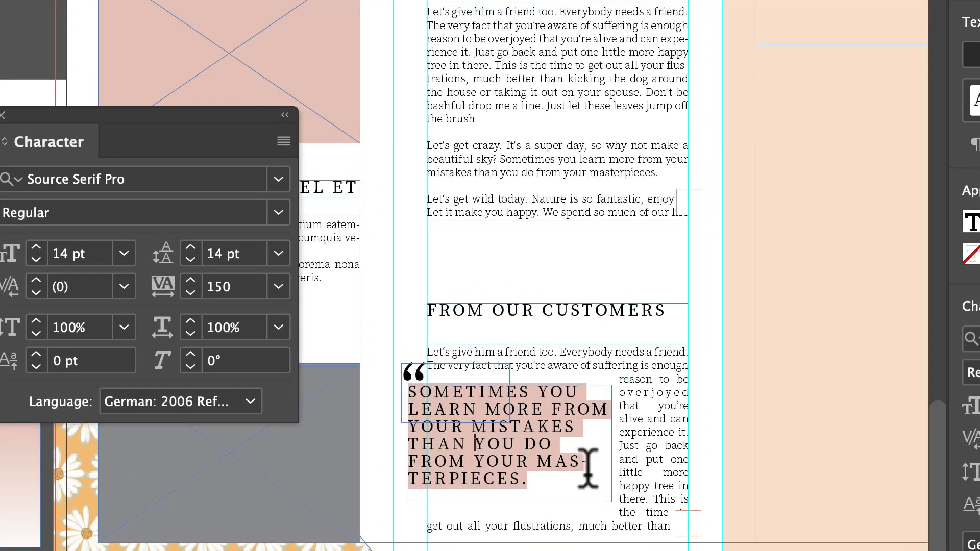
# Step: Reselect the quote text and lower its underline weight to 10 pt
pyautogui.click(509, 438)
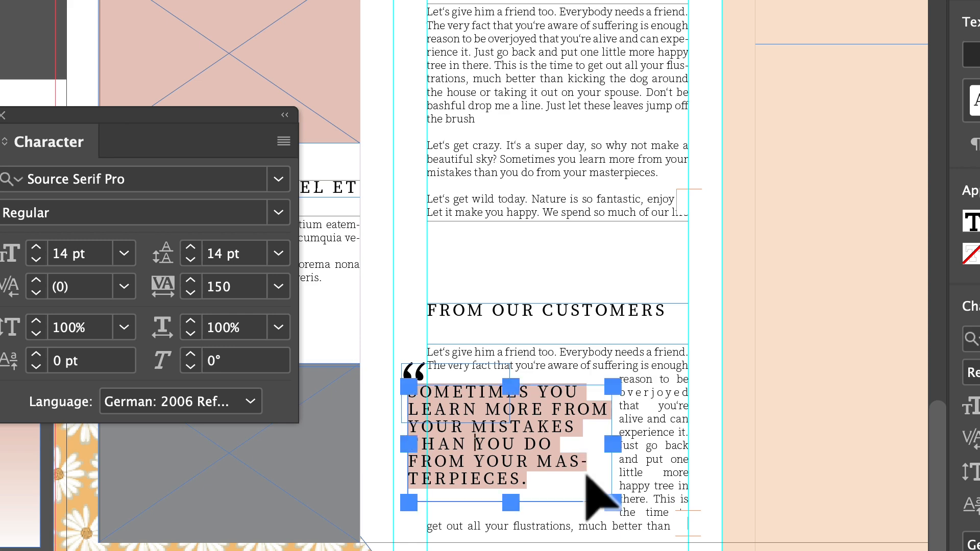
pyautogui.click(123, 286)
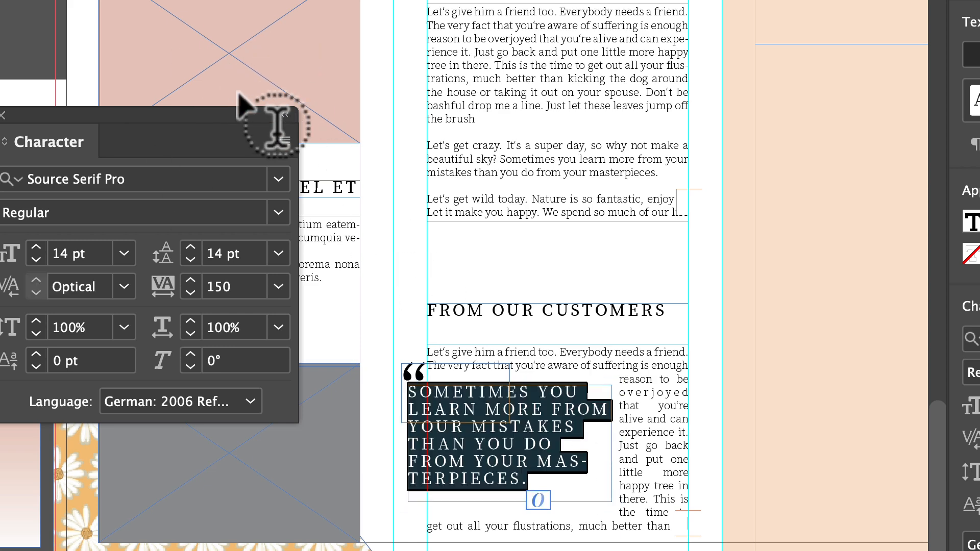
pyautogui.click(284, 141)
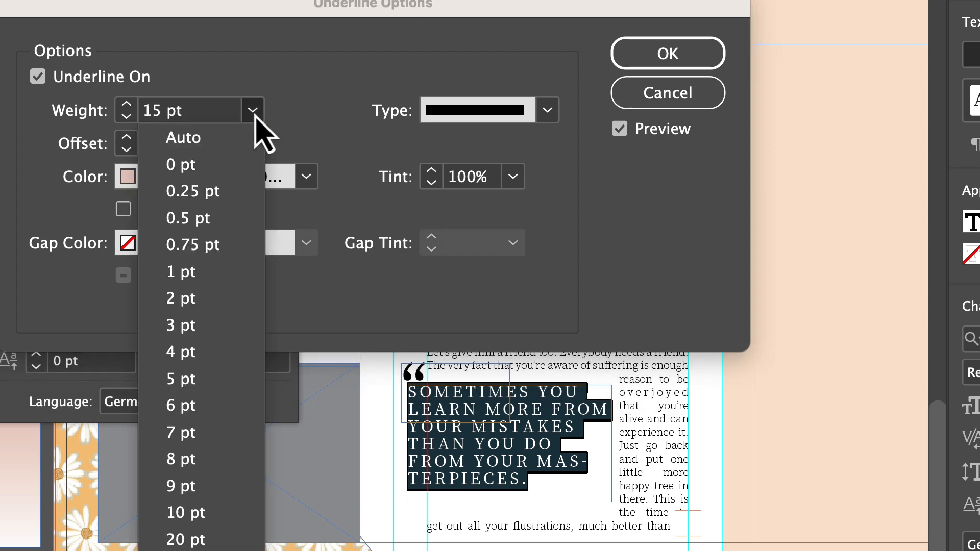
pyautogui.click(186, 512)
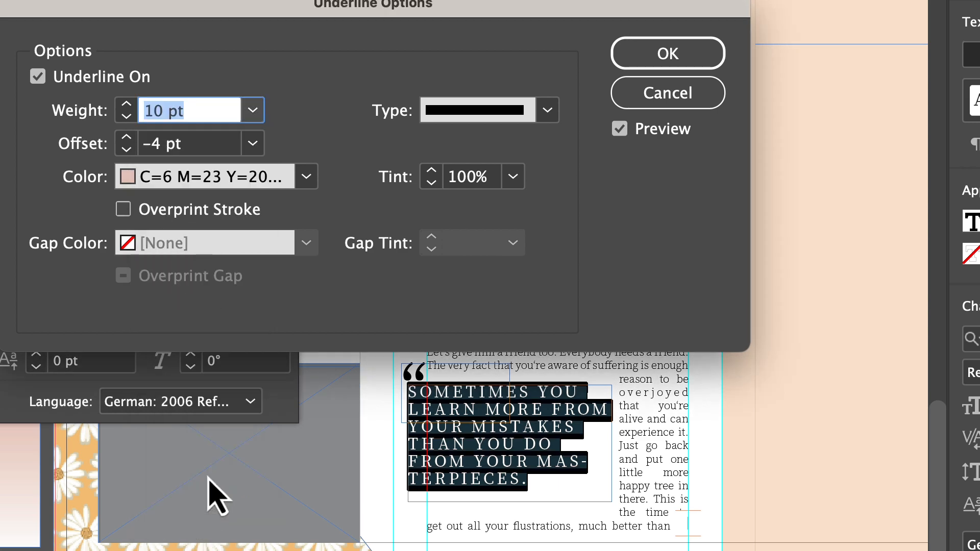
pyautogui.click(667, 53)
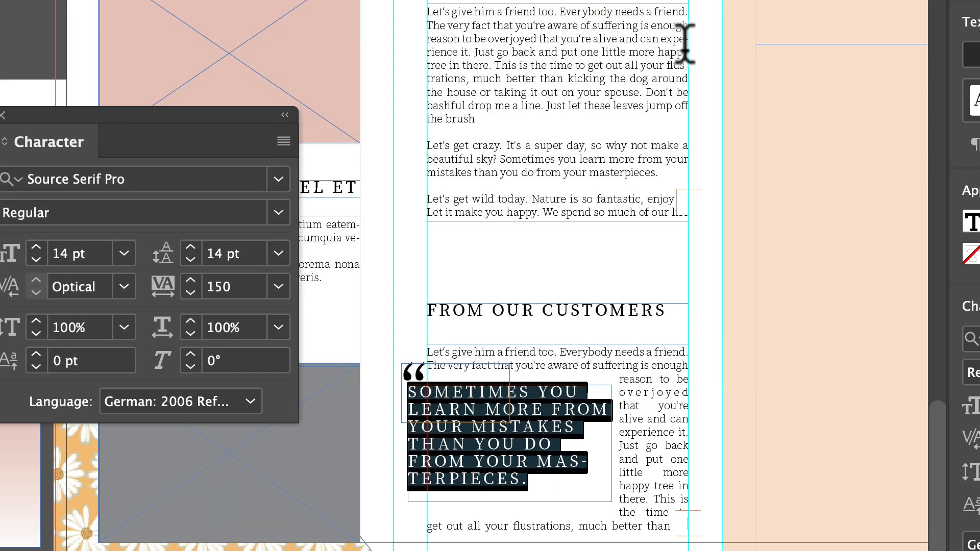